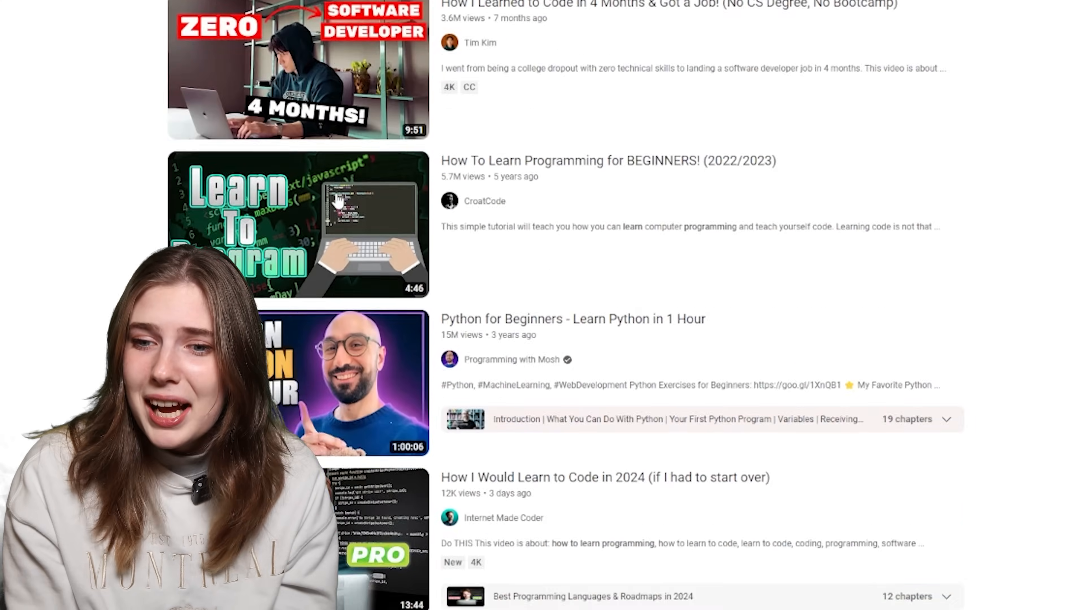
# - Navigate to the Dynamic Arrays lesson in the course sidebar
pyautogui.scroll(-3)
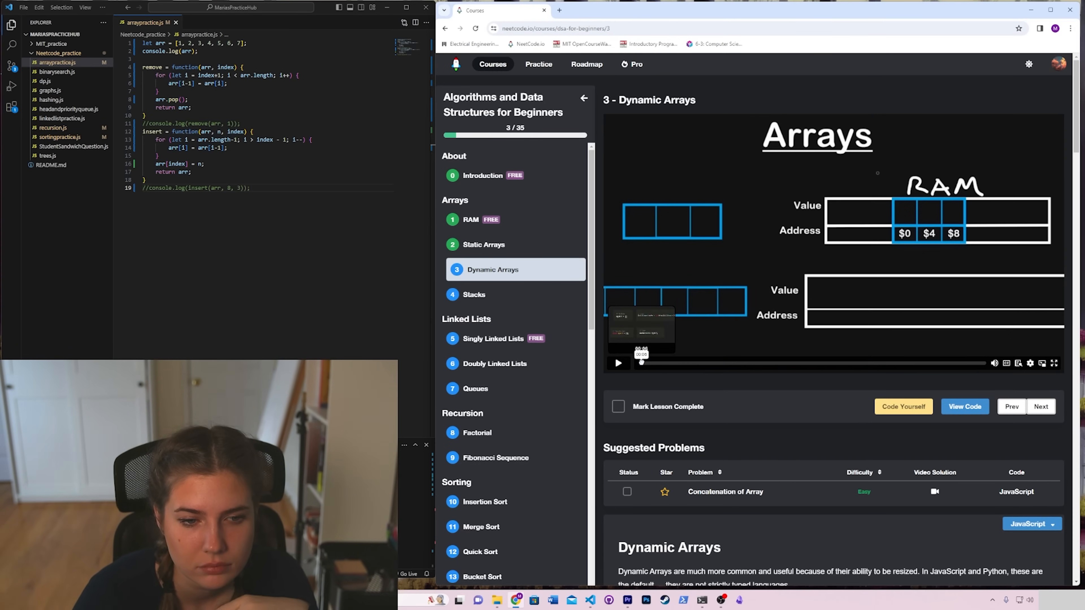
pyautogui.click(619, 363)
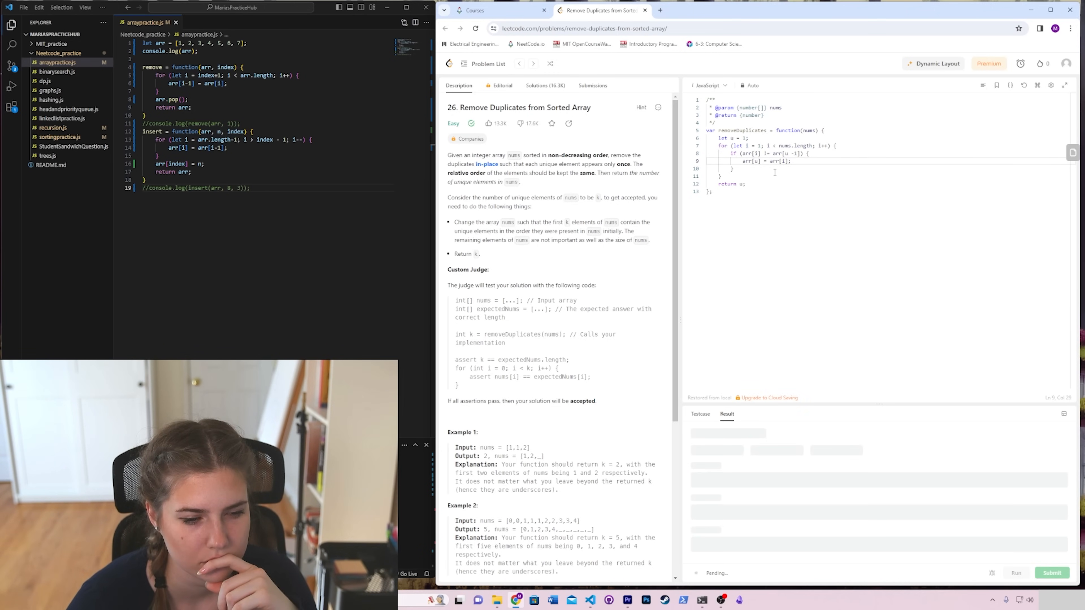
# - Run the removeDuplicates JavaScript solution, which fails with 'arr is not defined'
pyautogui.click(1017, 573)
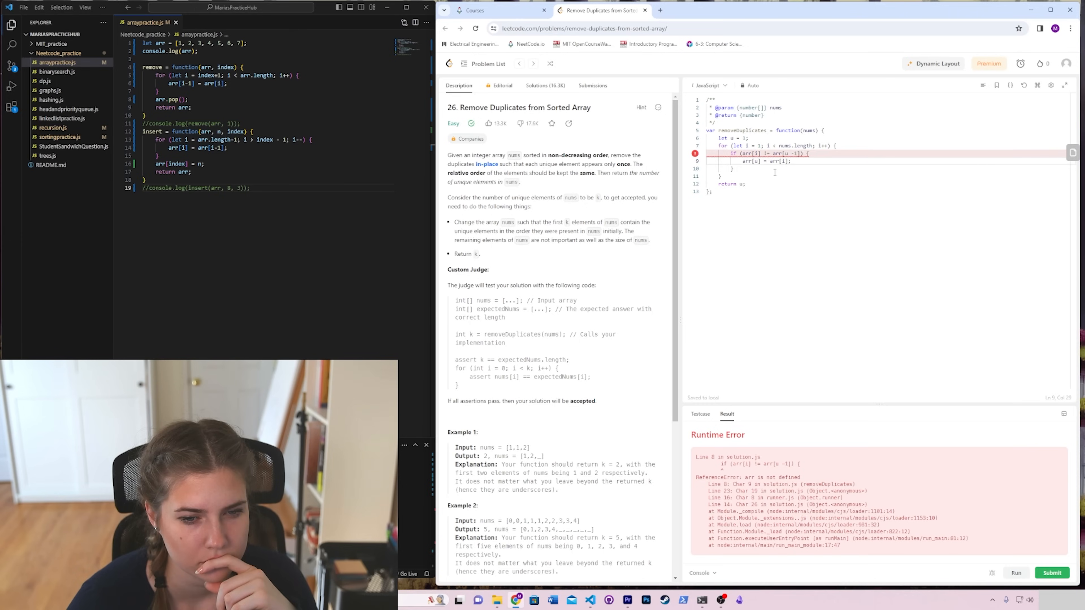